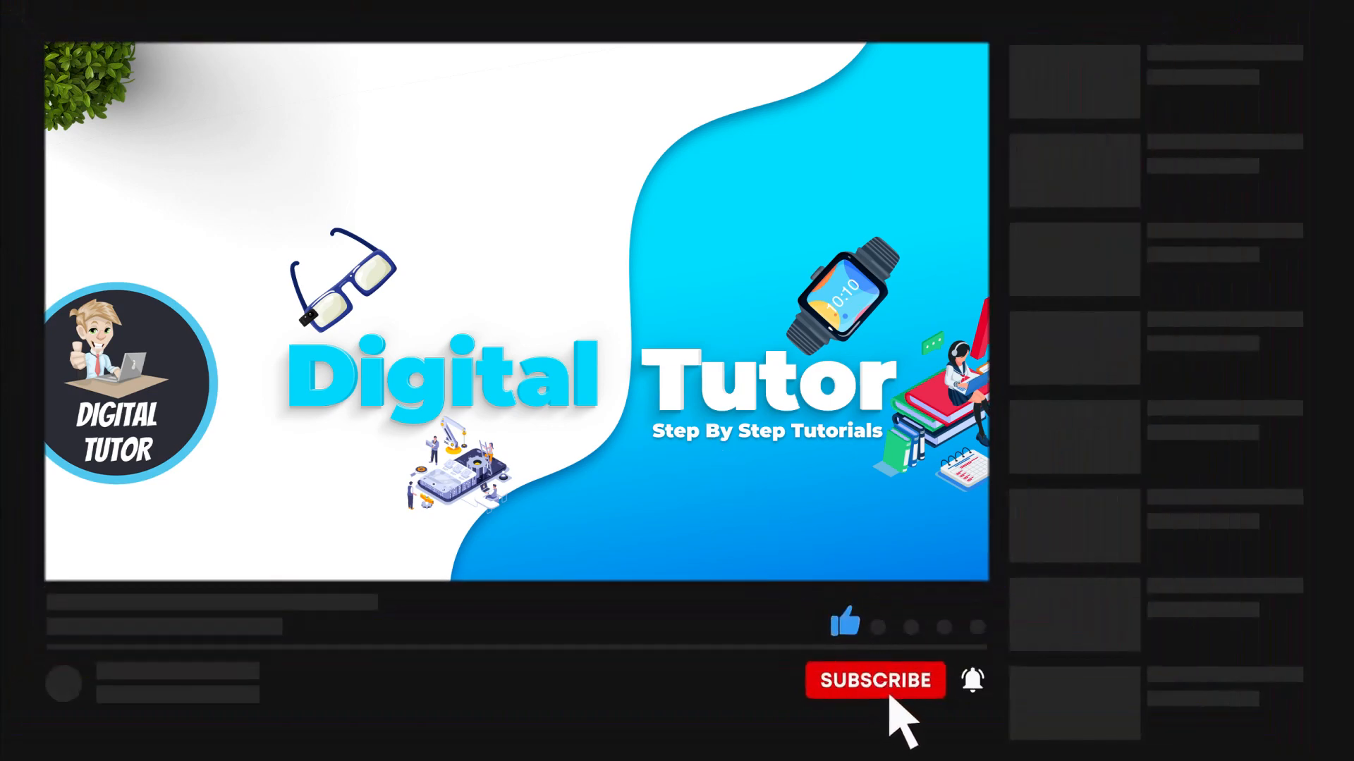
Step: From the YouTube home feed, start a new upload via Create > Upload video
left_click(874, 680)
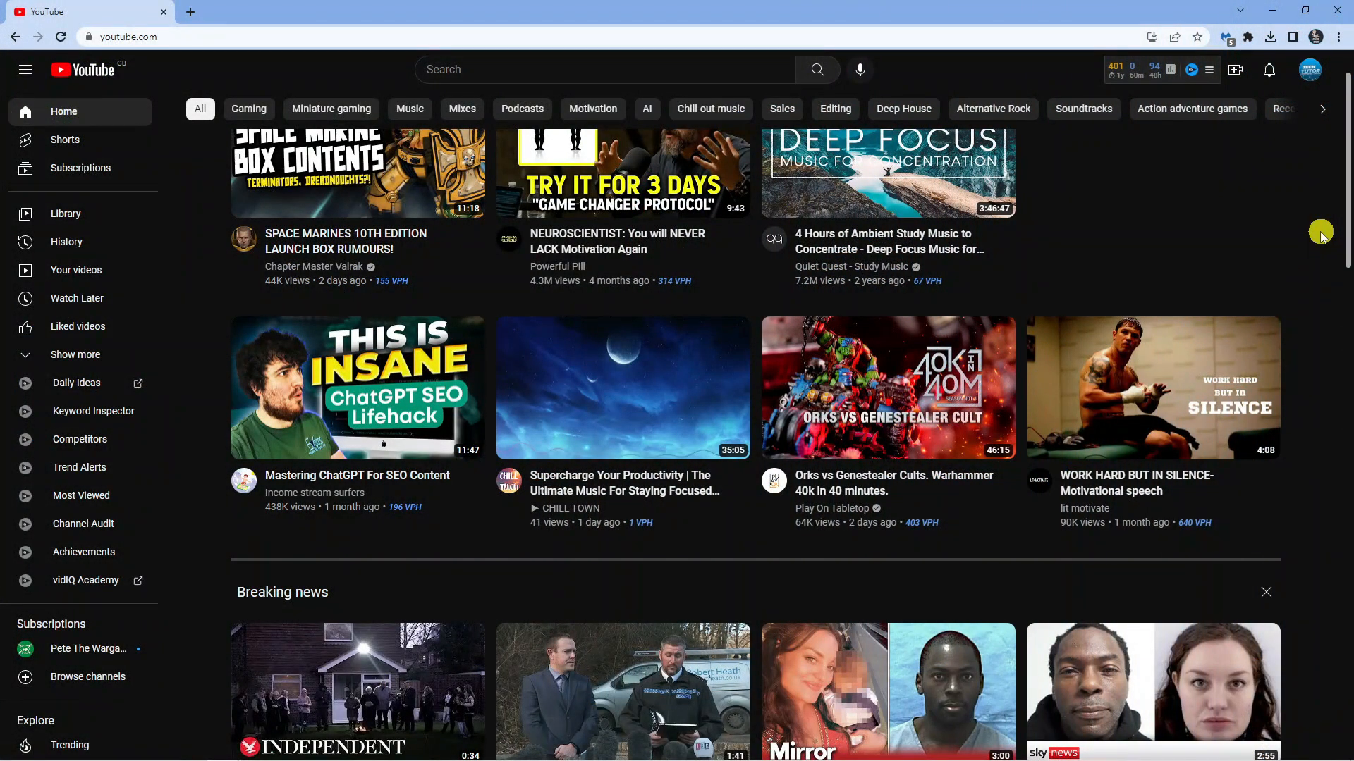
mouse_move(1309, 157)
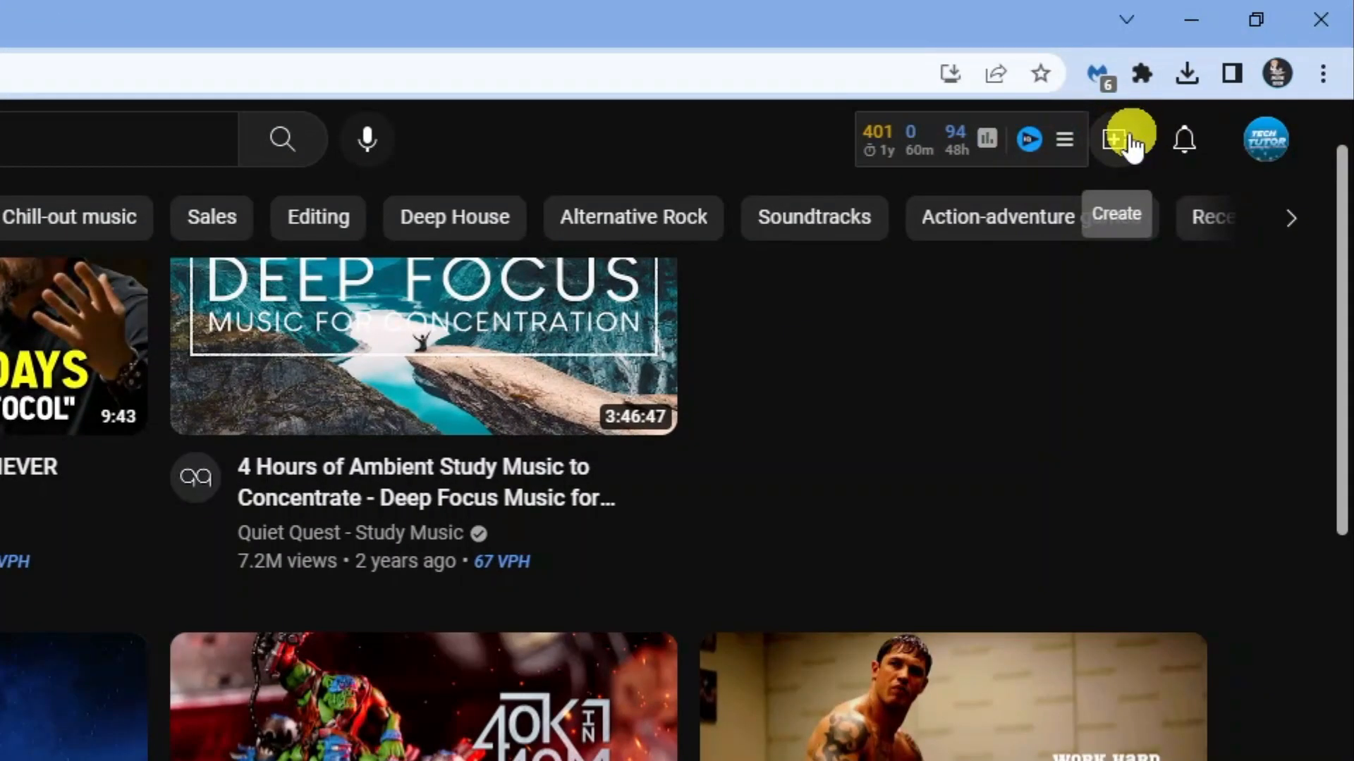
left_click(1114, 140)
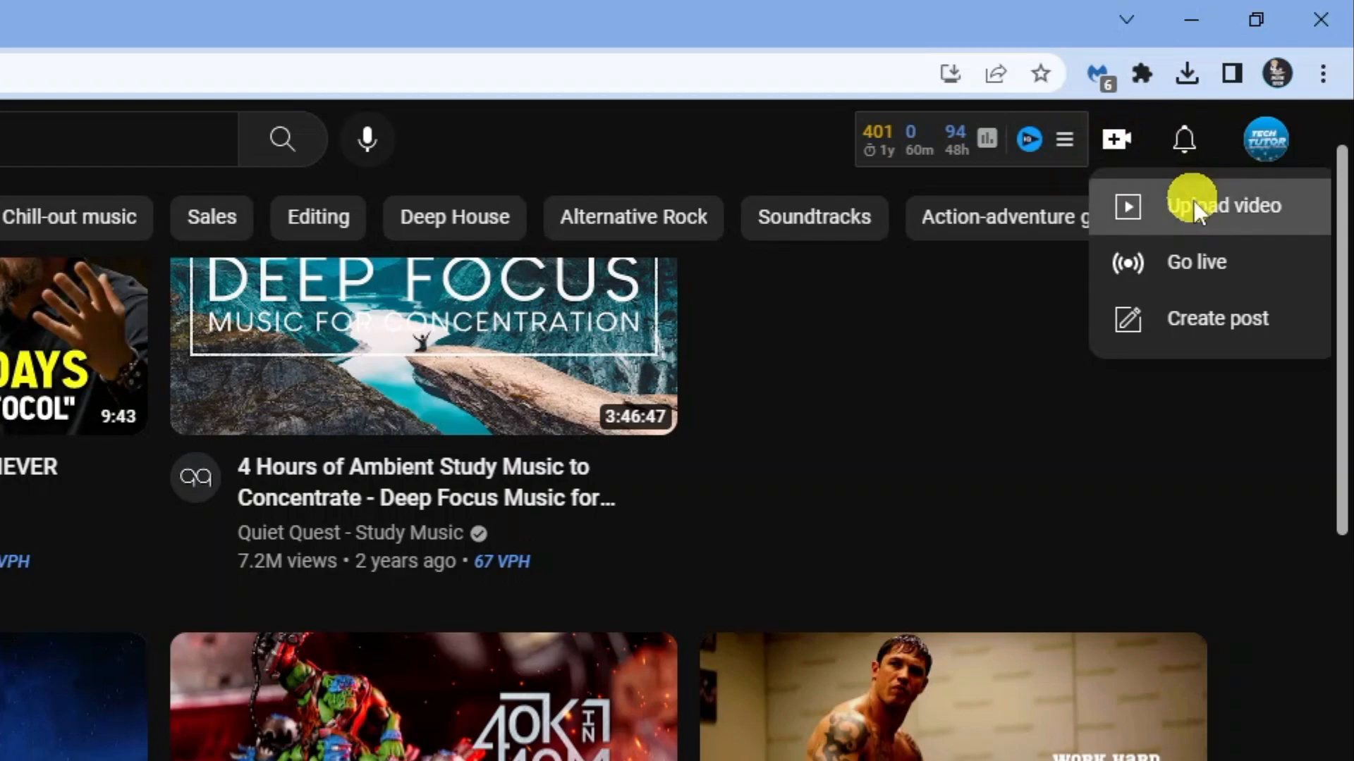
left_click(1222, 206)
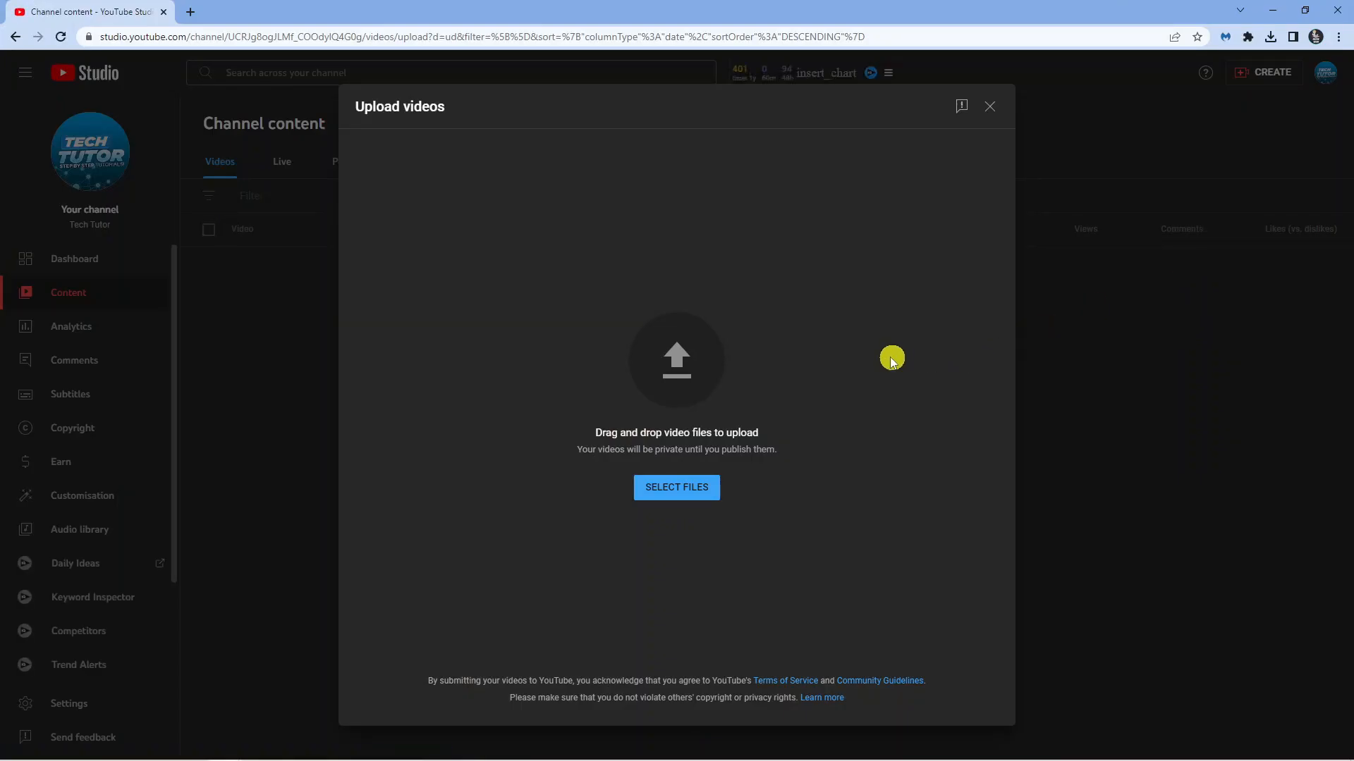
mouse_move(743, 398)
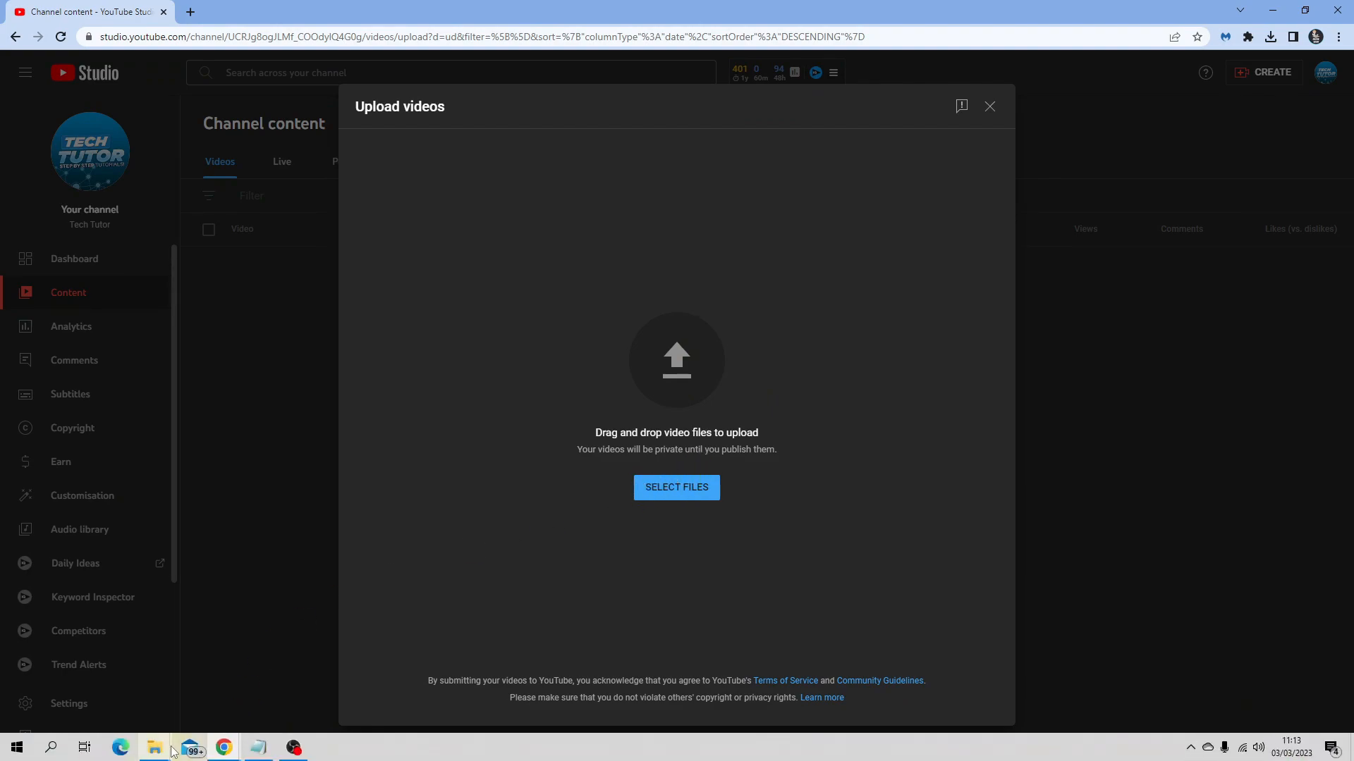
left_click(675, 487)
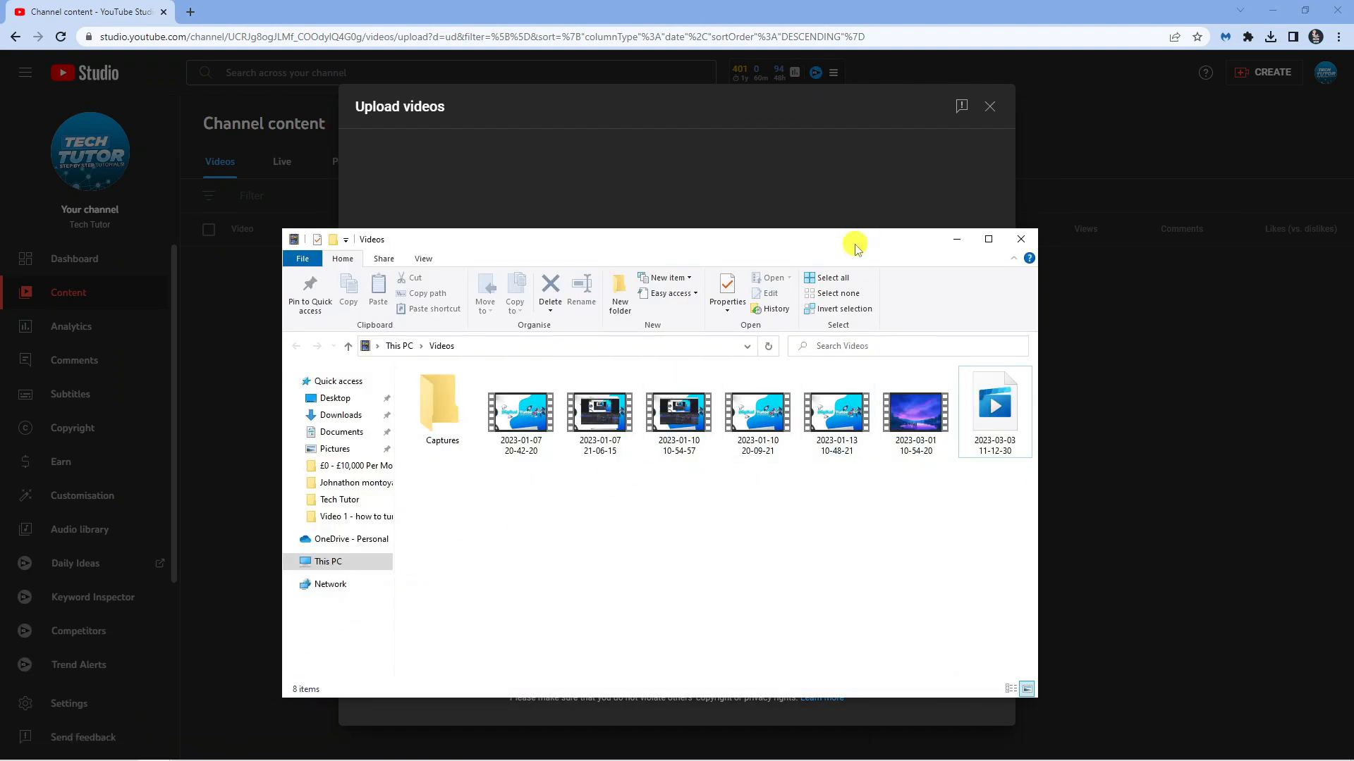
left_click_drag(913, 412, 721, 345)
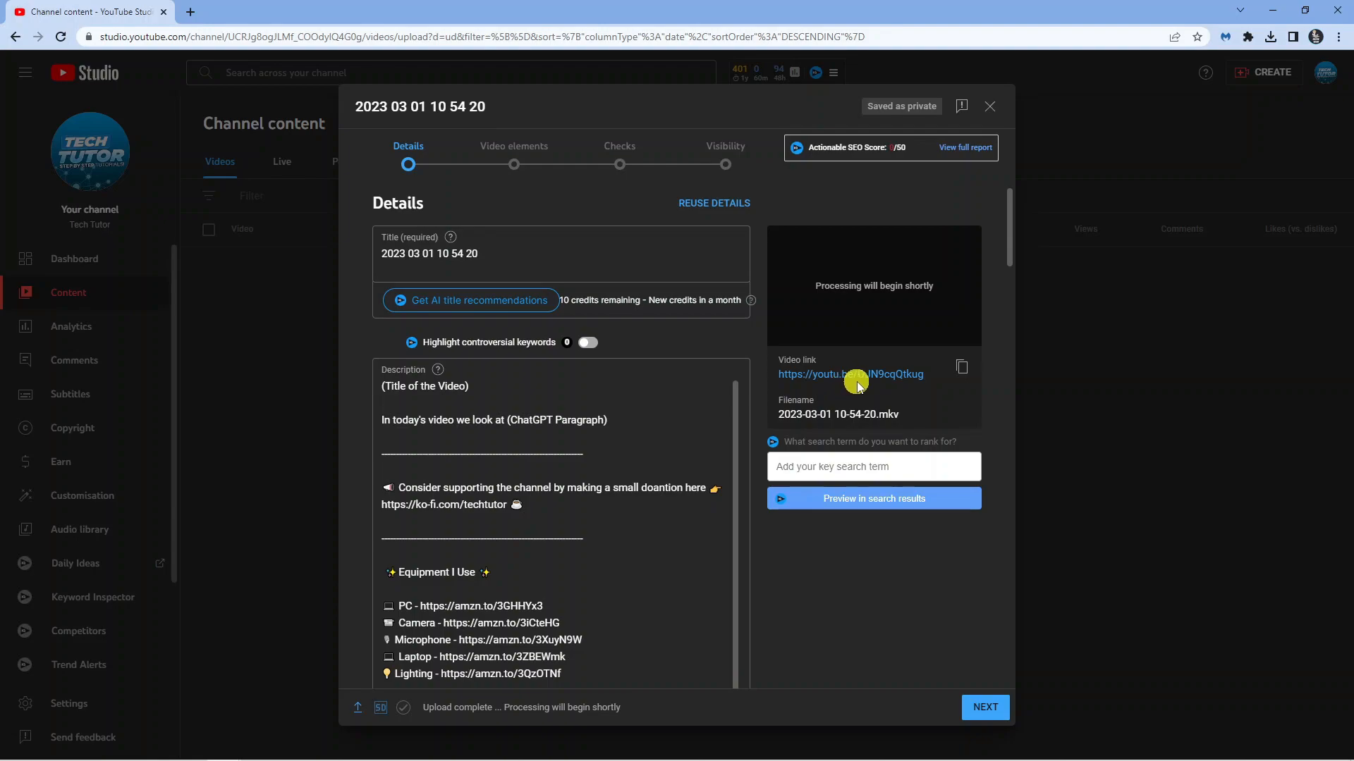
mouse_move(850, 373)
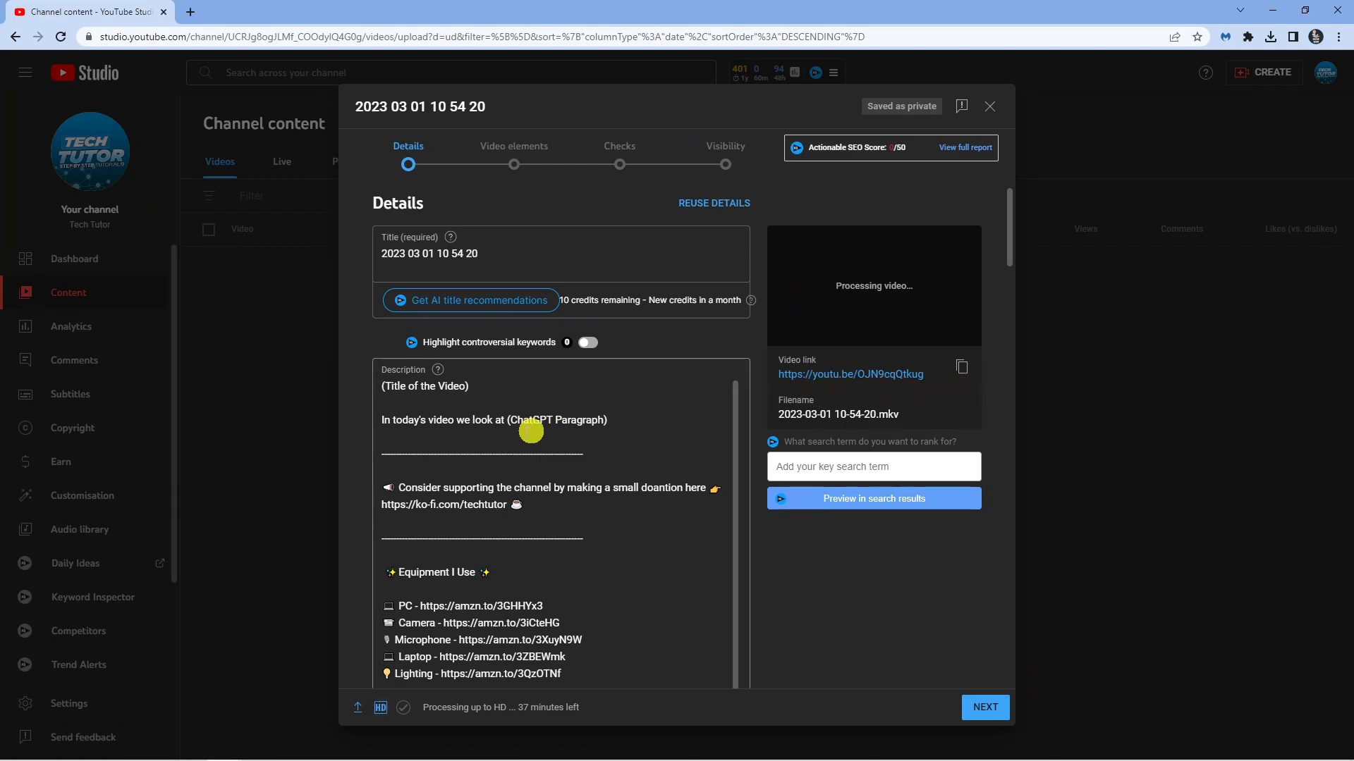
mouse_move(582, 591)
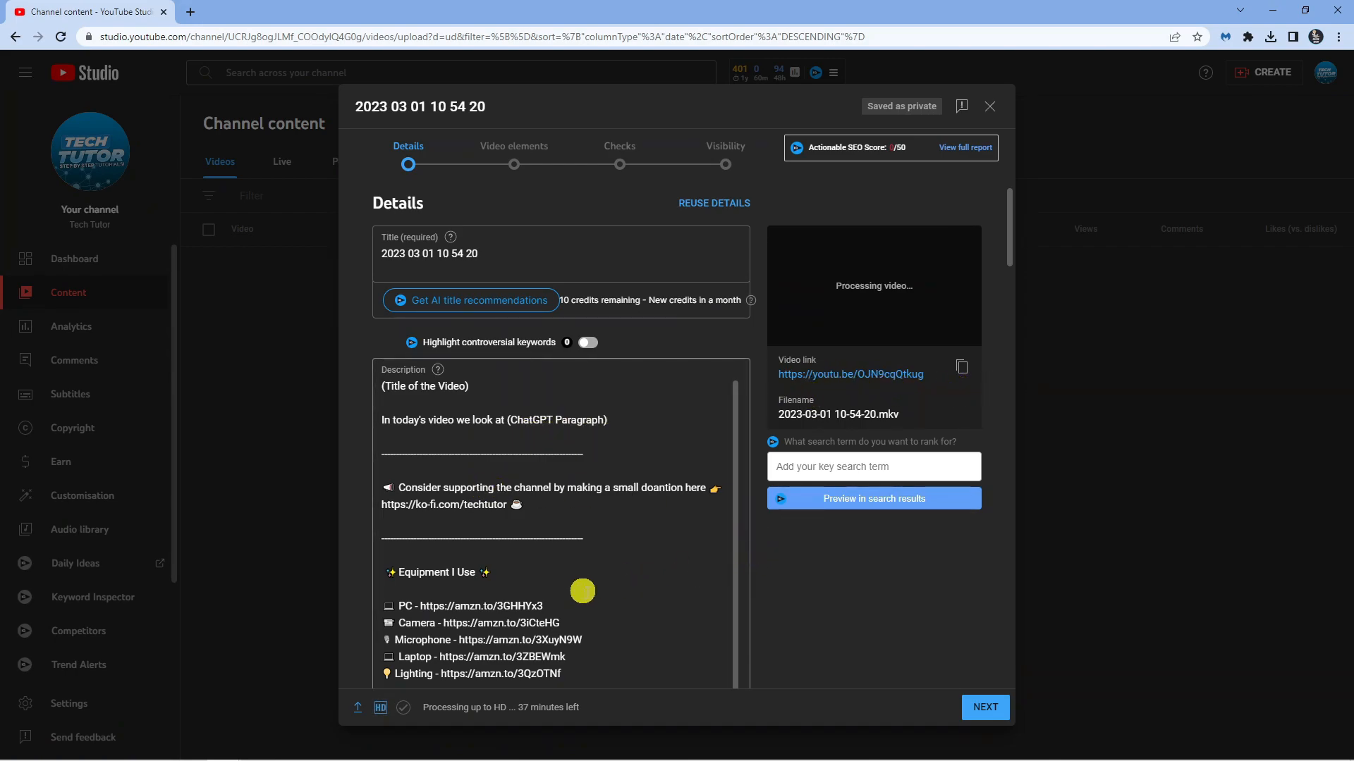
mouse_move(676, 636)
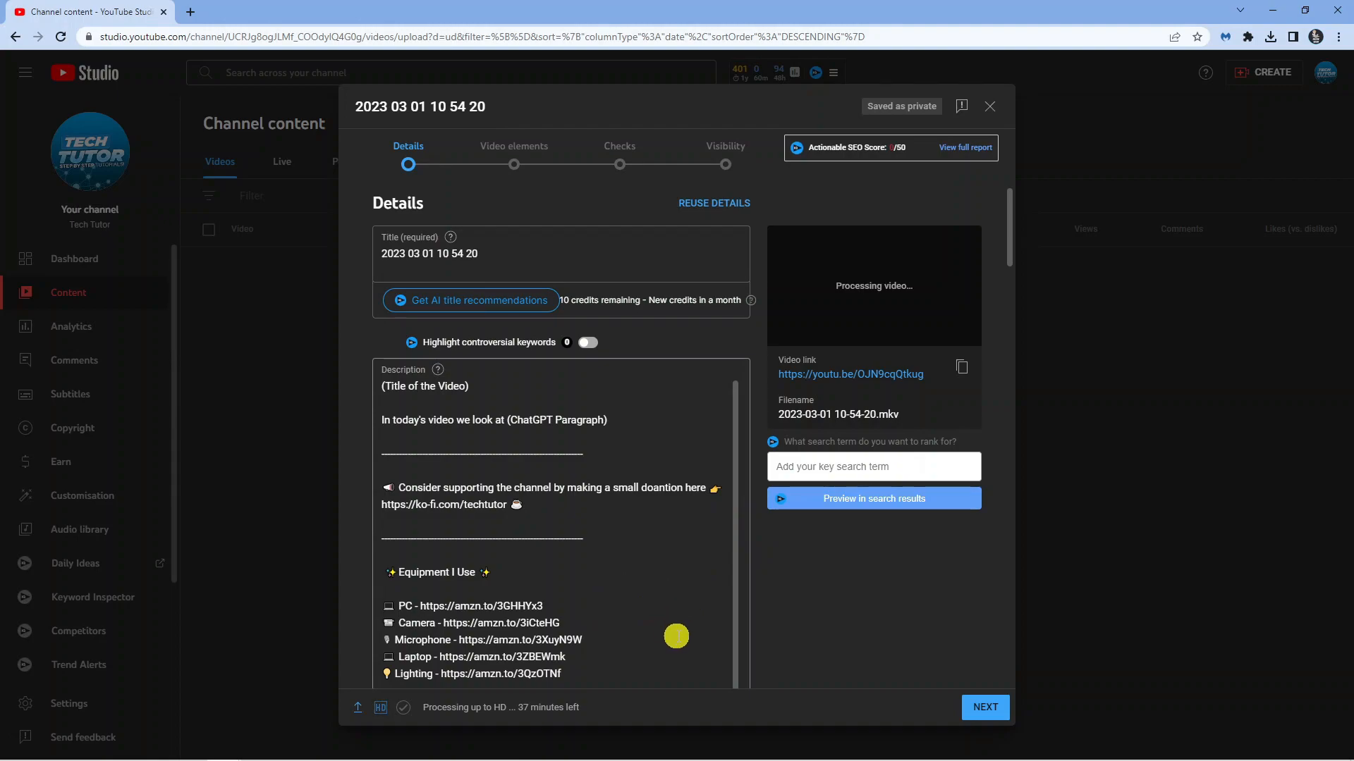
mouse_move(872, 467)
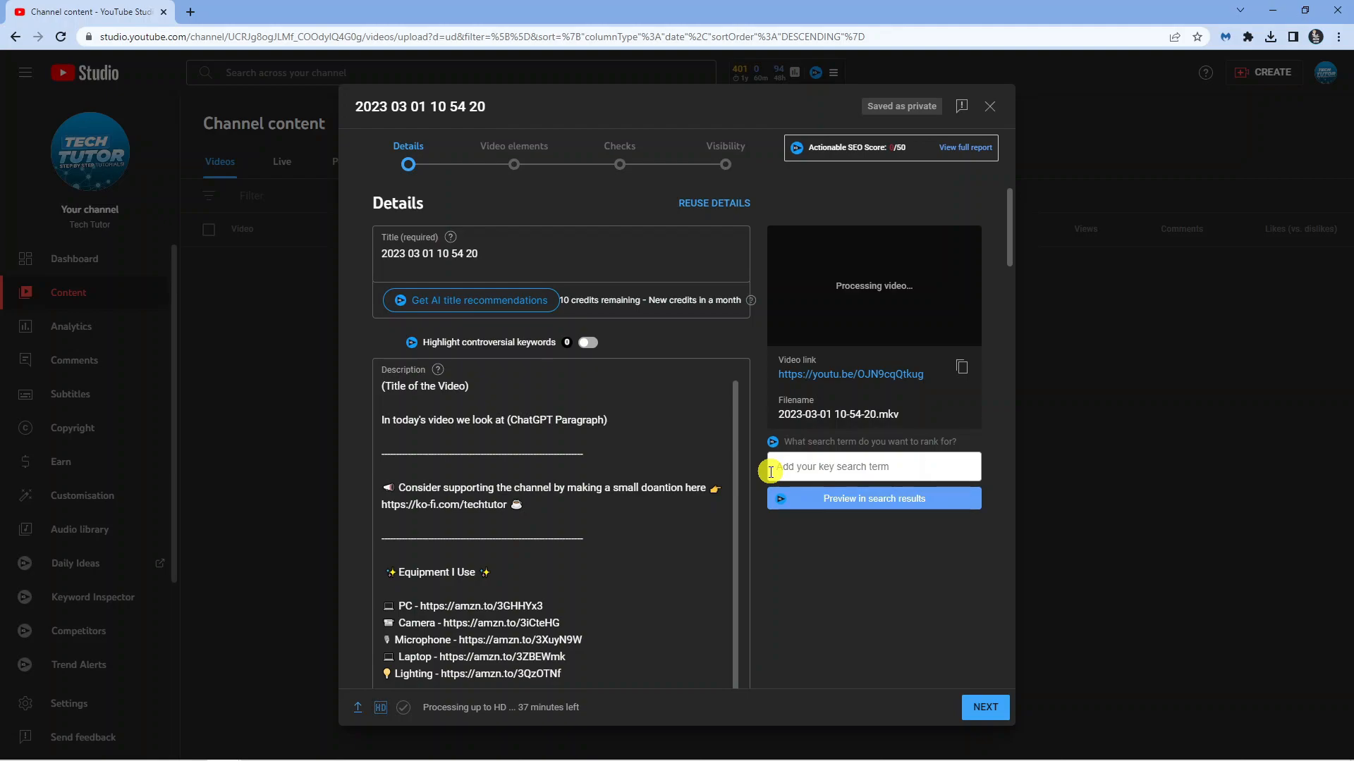
mouse_move(801, 565)
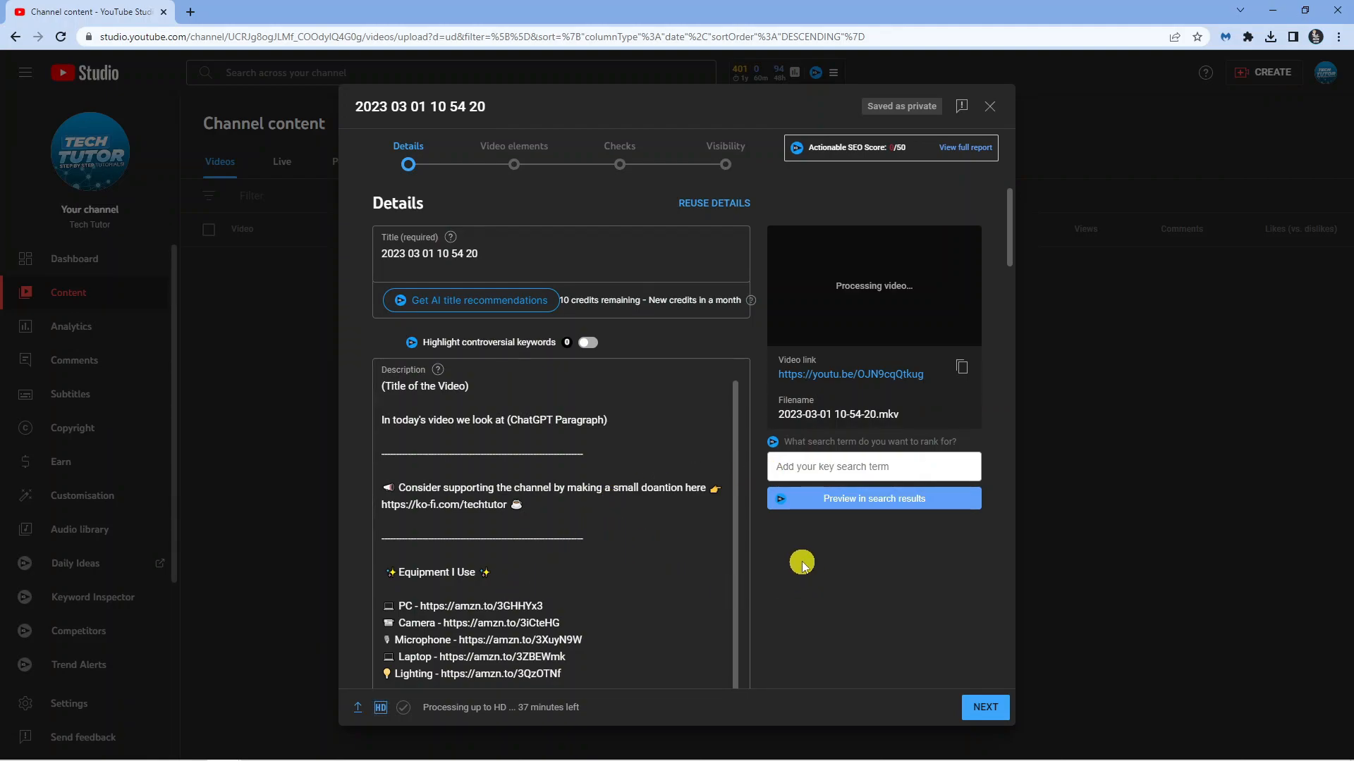